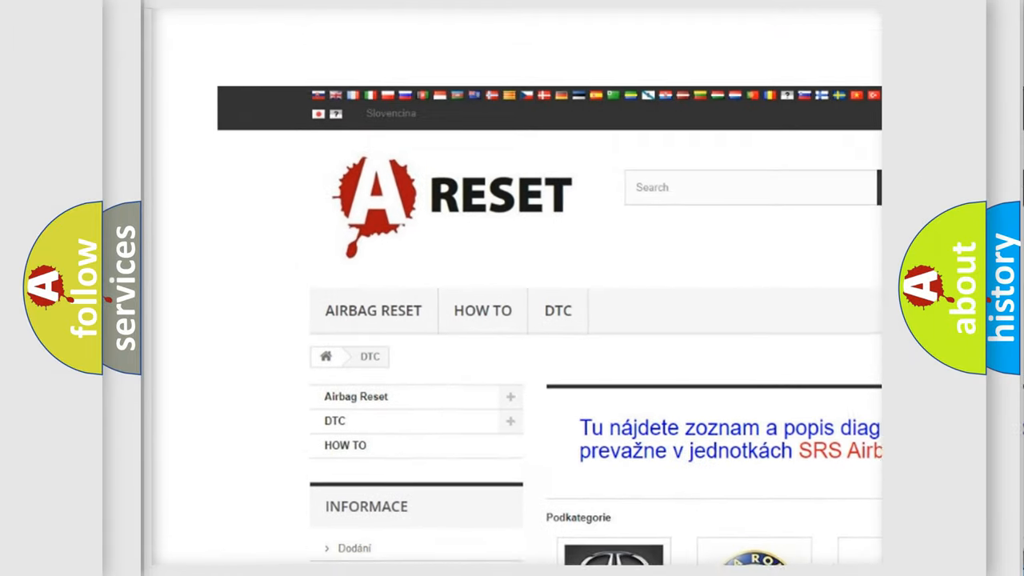
- Open the CHRYSLER DTC tile to show its airbag fault codes like B0002 and B0012
scroll("up", 3)
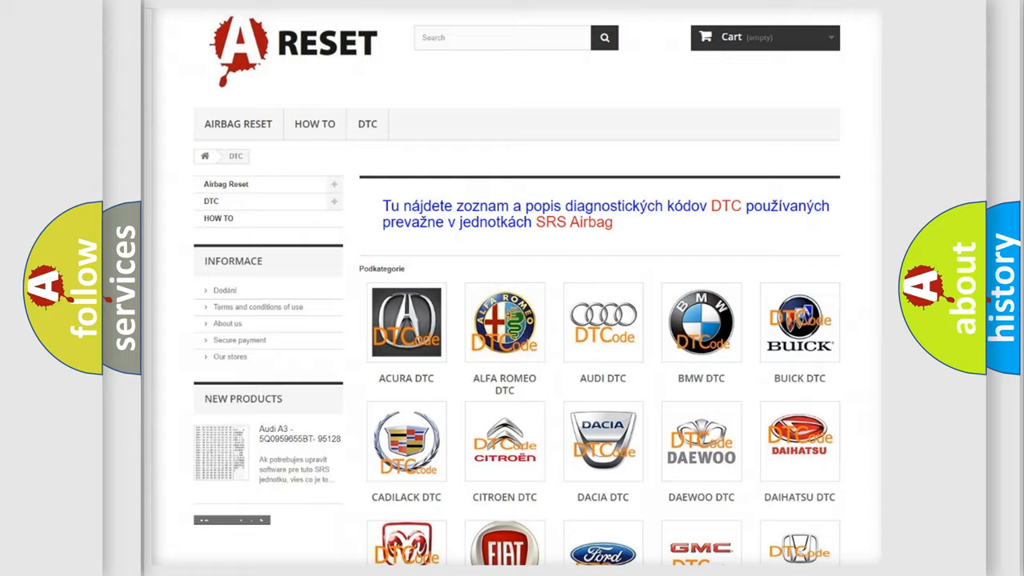
scroll("down", 3)
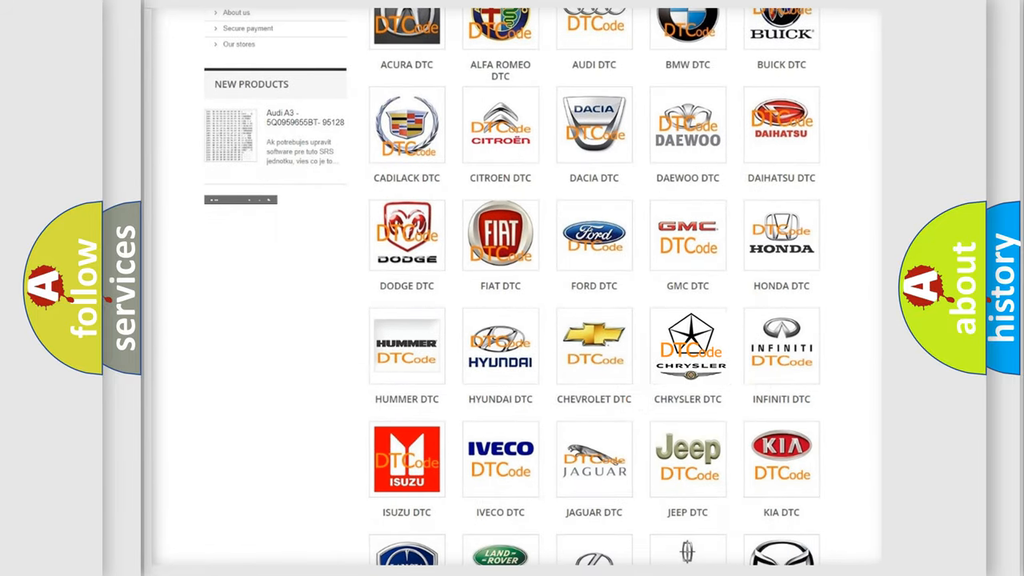
left_click(687, 346)
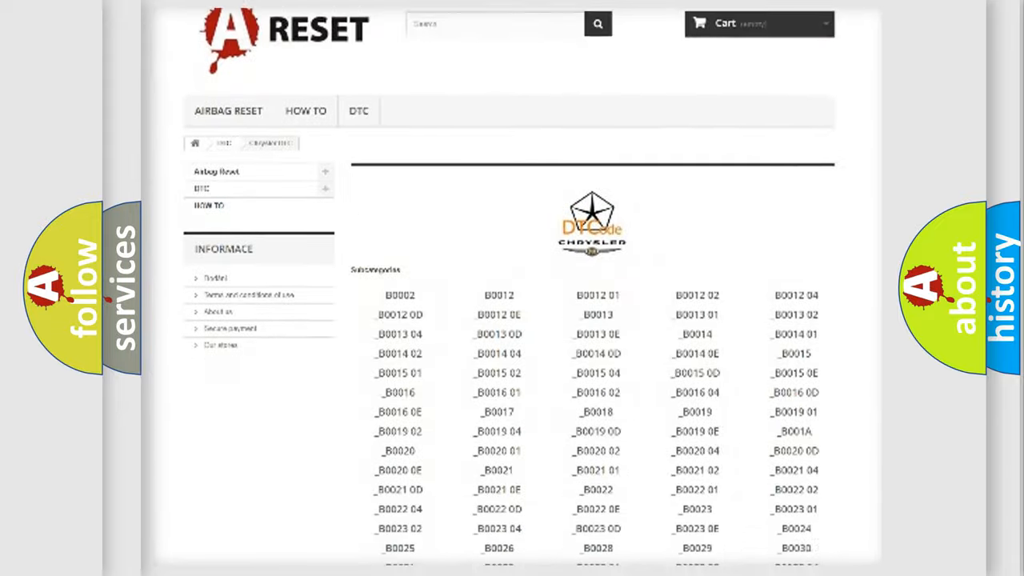
scroll("up", 3)
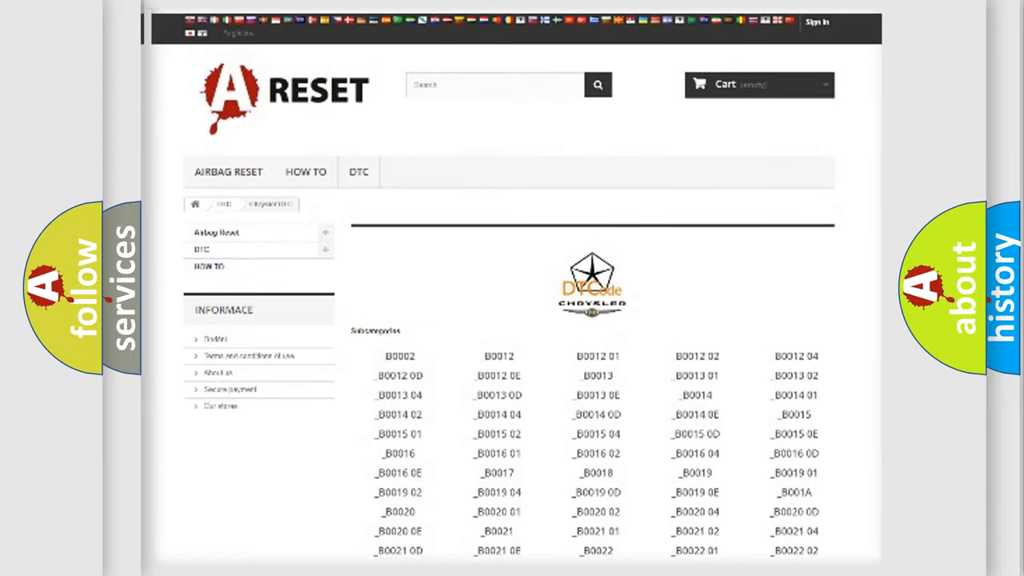